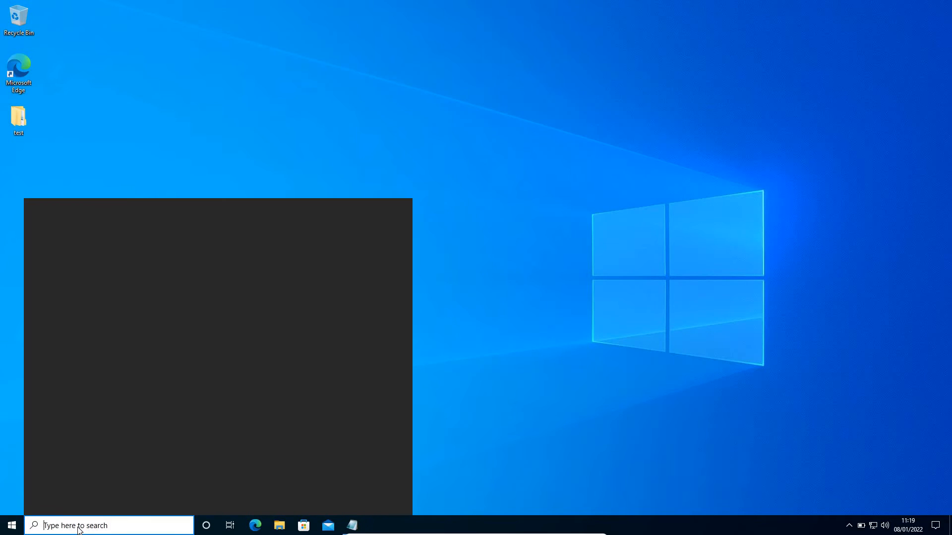
Step: Search the Start menu for "control" to surface Control Panel as the best match
text(control)
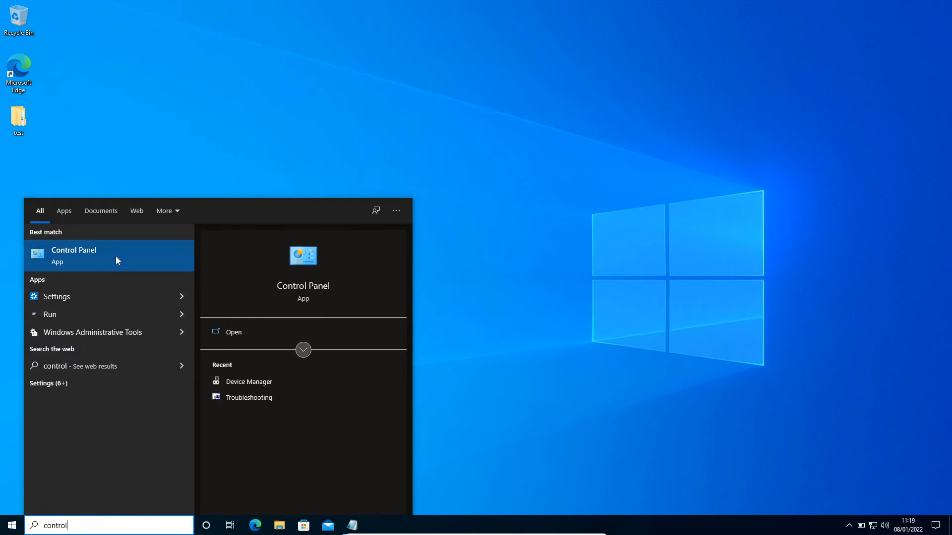
Step: Launch Control Panel and settle on the Large icons view after trying Small icons
click(73, 256)
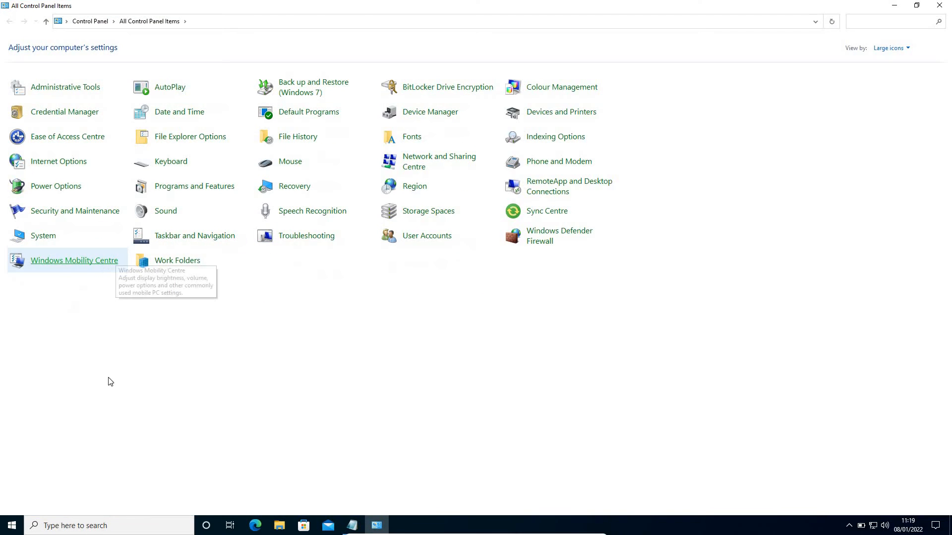
mouse_move(232, 412)
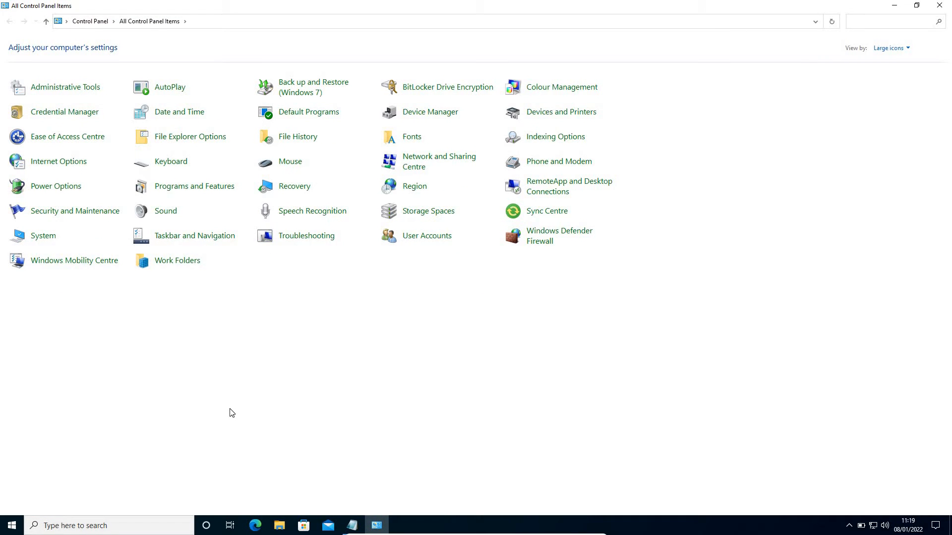
mouse_move(197, 192)
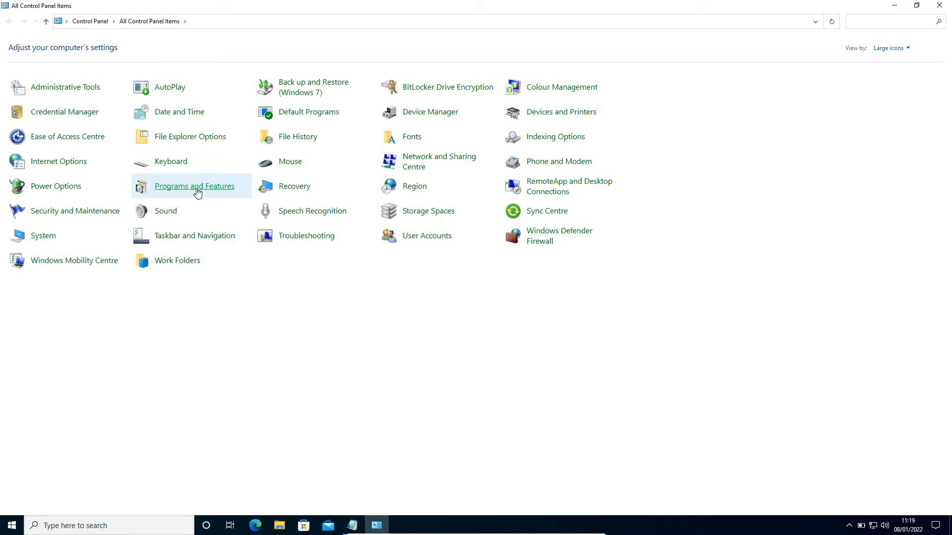
mouse_move(172, 192)
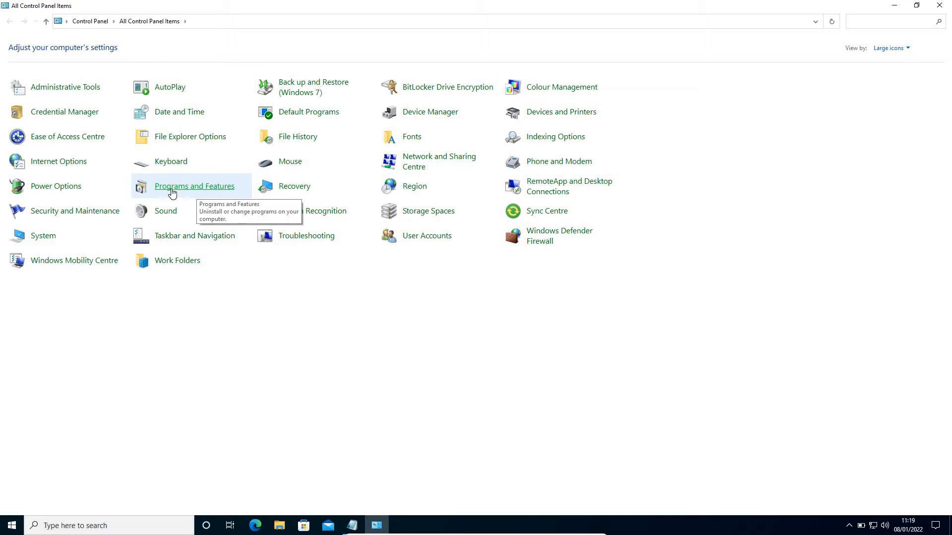
mouse_move(895, 73)
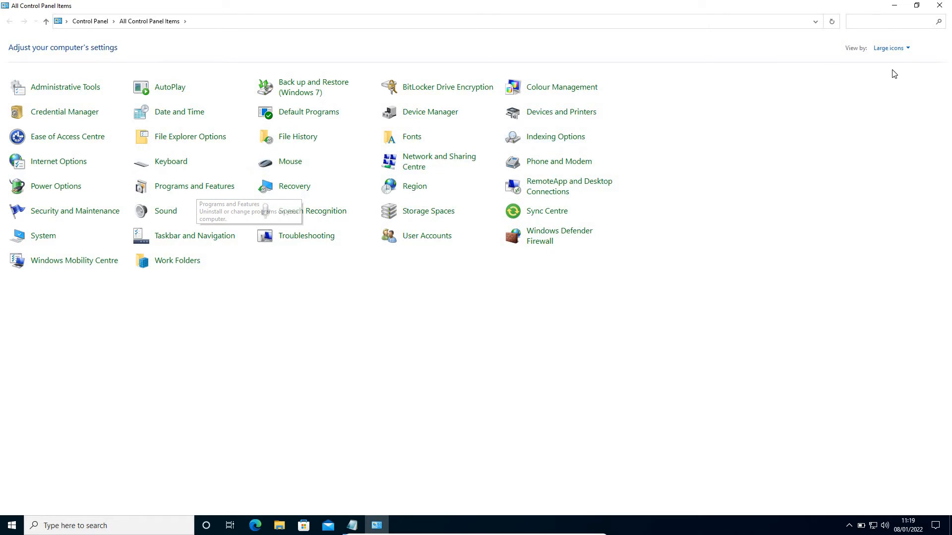
click(893, 48)
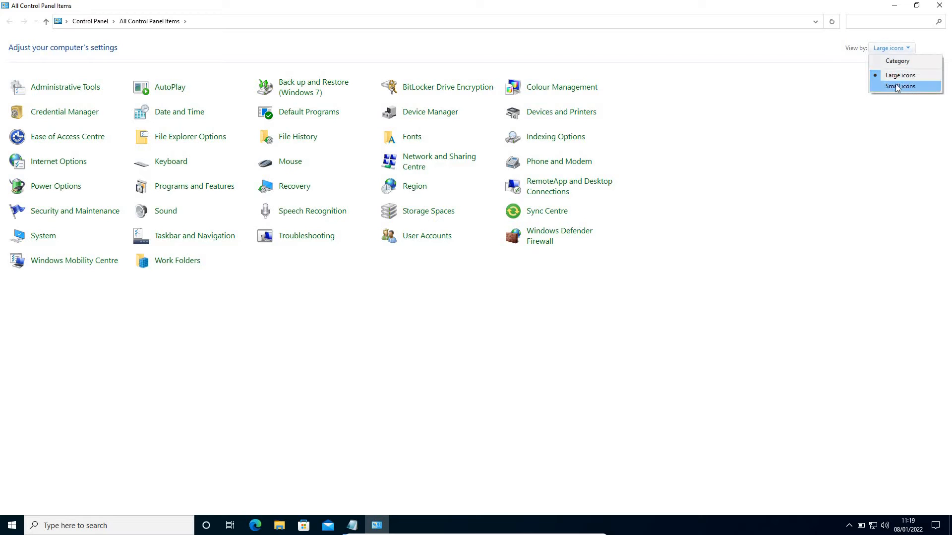
click(901, 86)
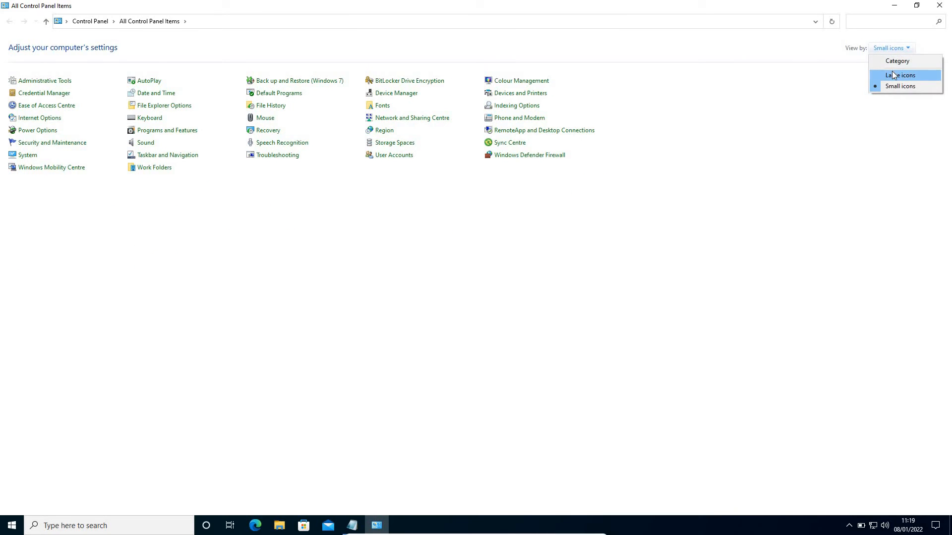
click(901, 75)
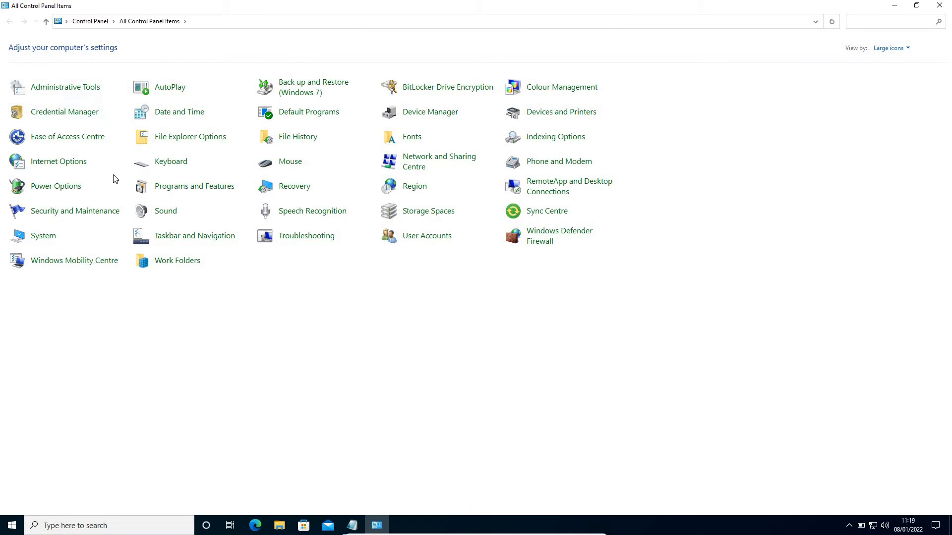
mouse_move(195, 192)
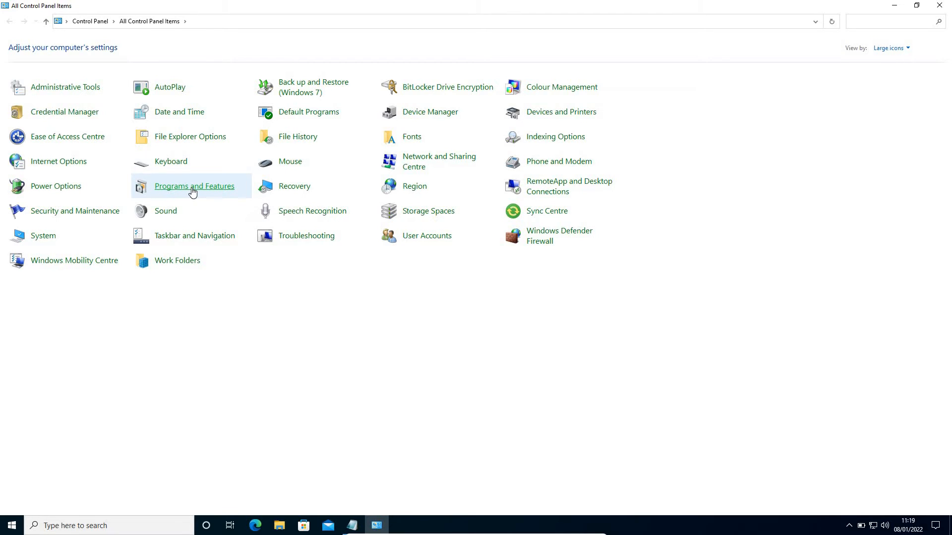
Step: Go to Programs and Features and bring up the Windows Features list
click(195, 186)
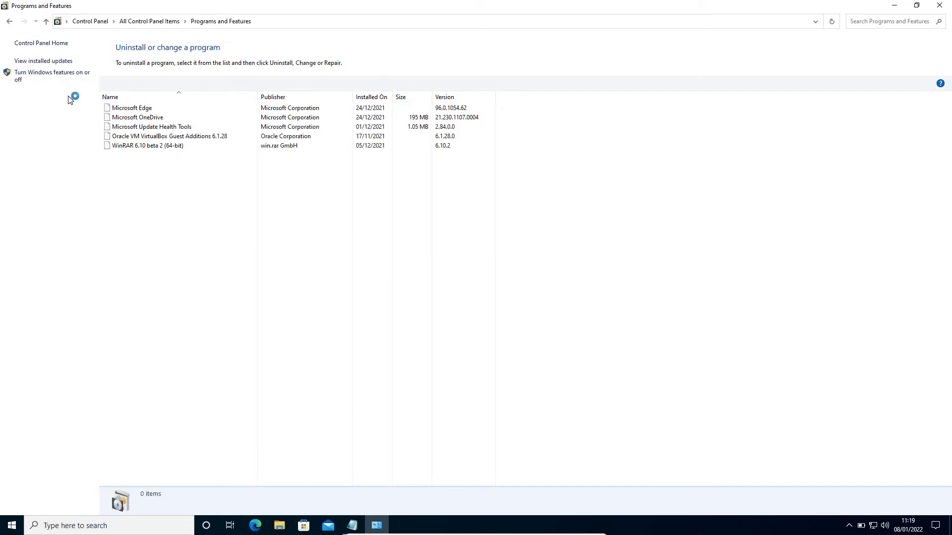
mouse_move(50, 81)
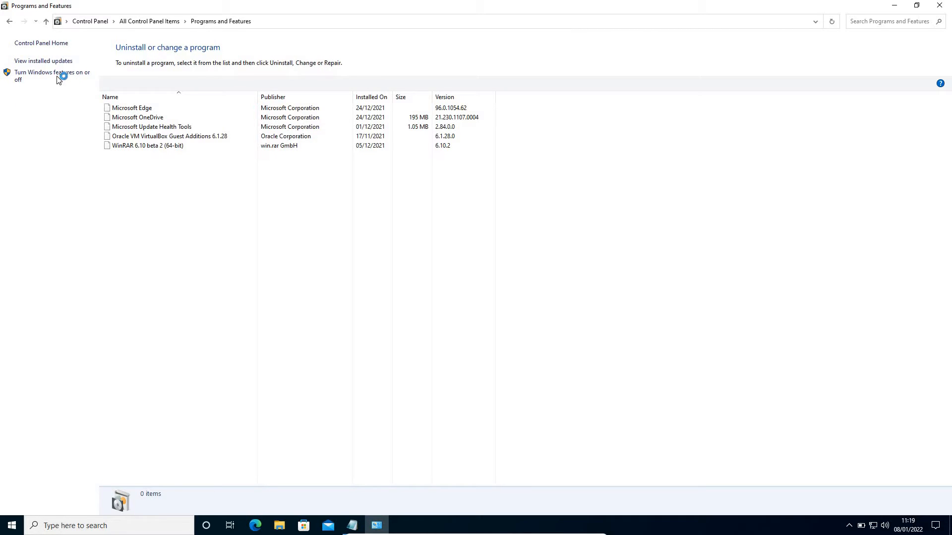
click(49, 76)
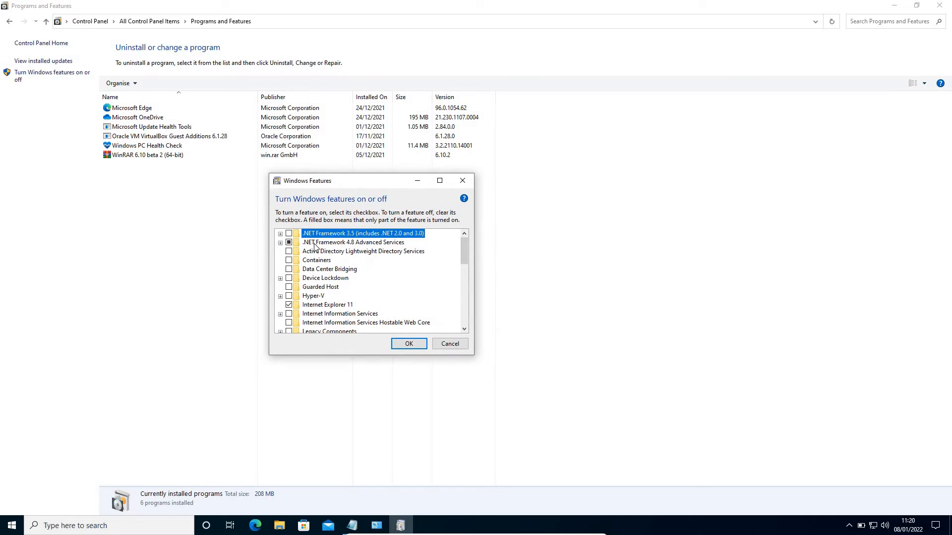
mouse_move(312, 242)
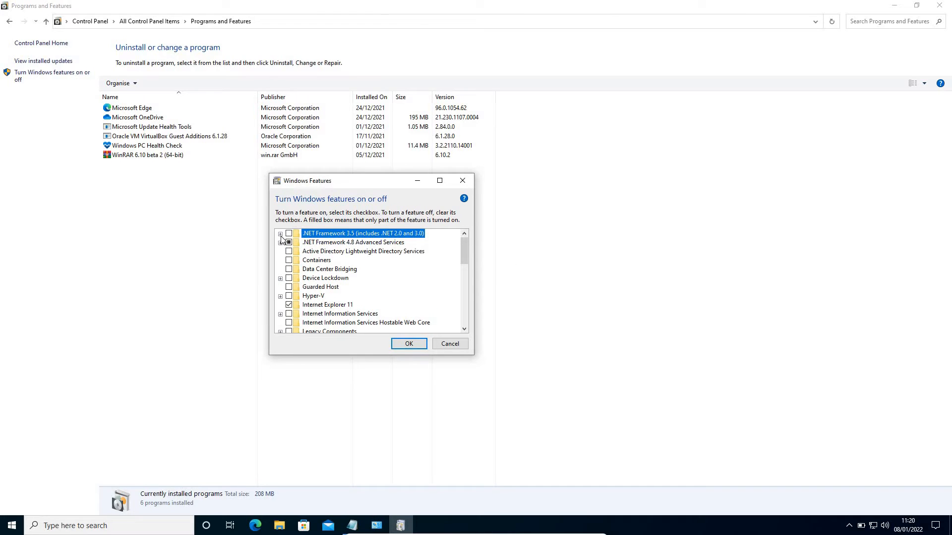
Step: Tick .NET Framework 3.5 and its WCF Non-HTTP Activation component alongside HTTP Activation
click(279, 234)
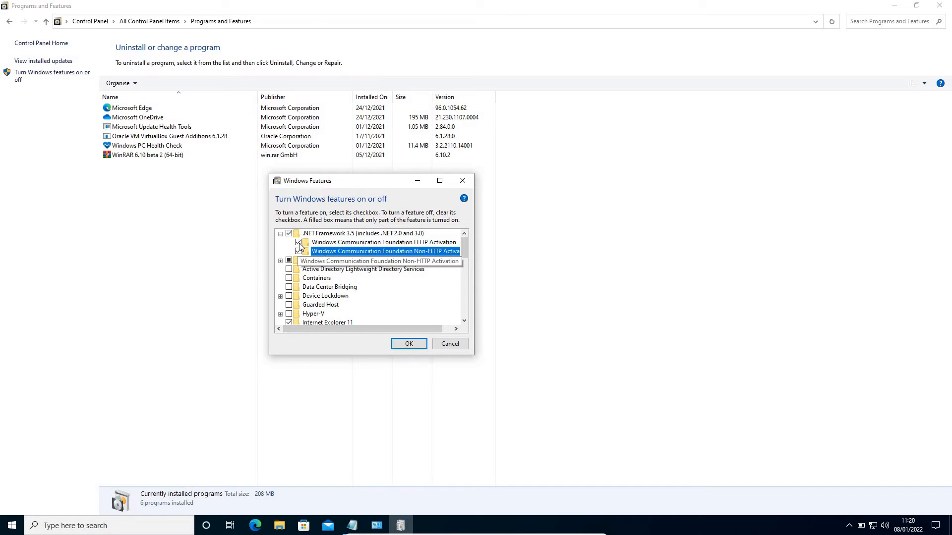
click(297, 242)
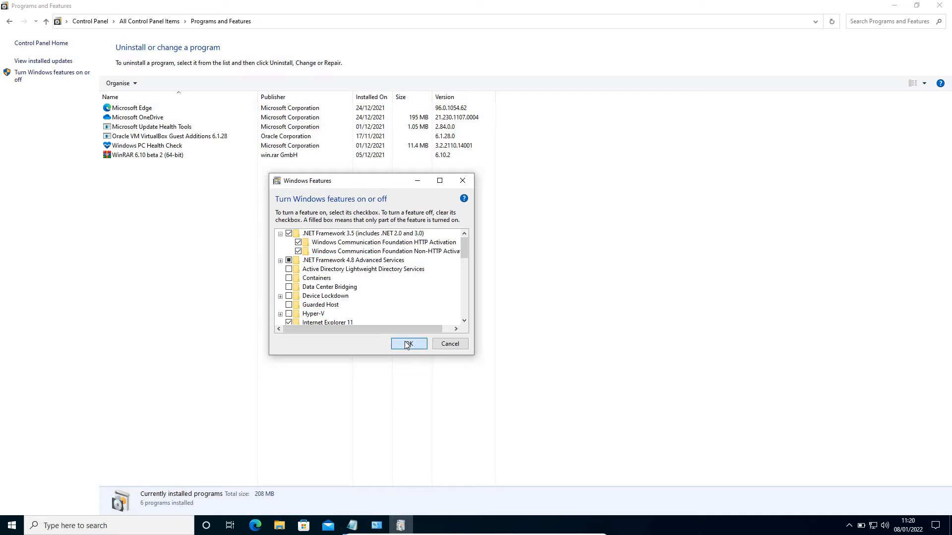
Step: Apply the feature changes and let Windows Update download the required files
click(409, 343)
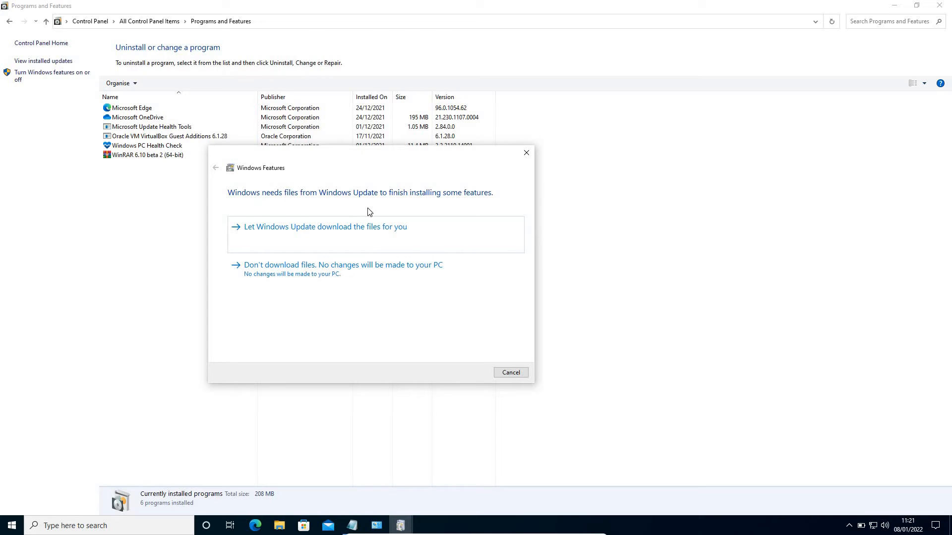
mouse_move(474, 202)
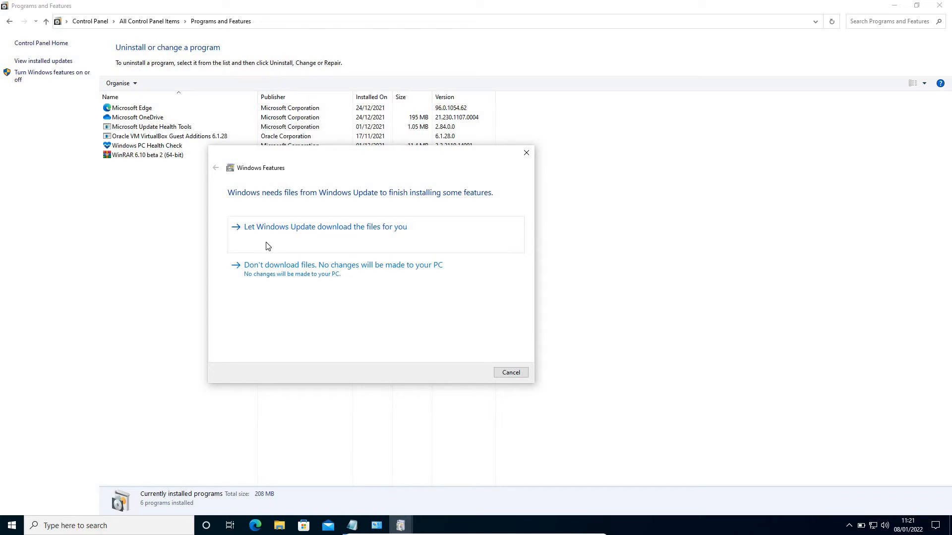
mouse_move(376, 240)
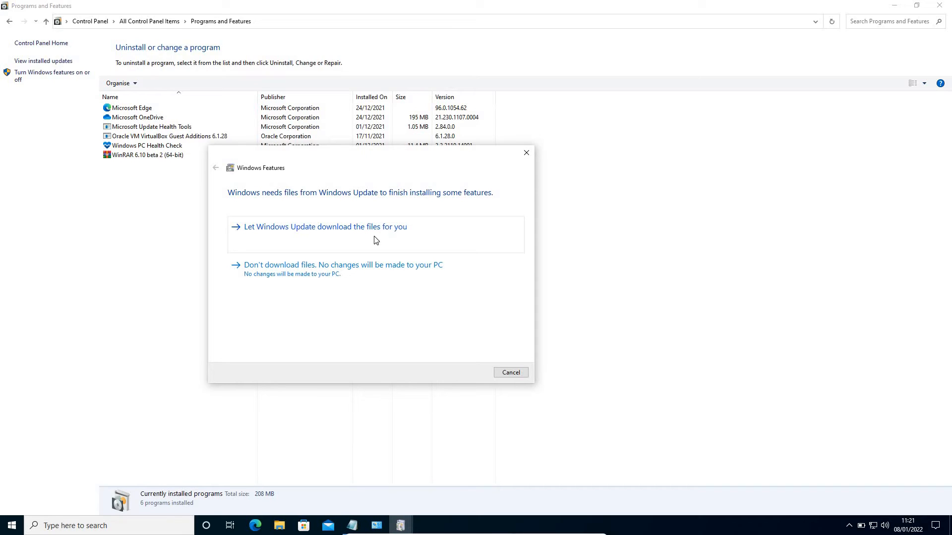
click(326, 226)
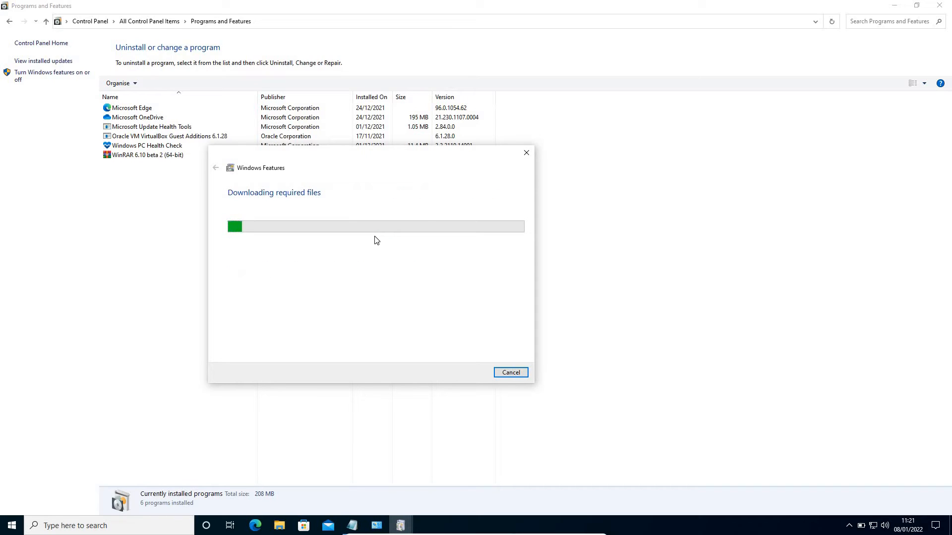
mouse_move(315, 199)
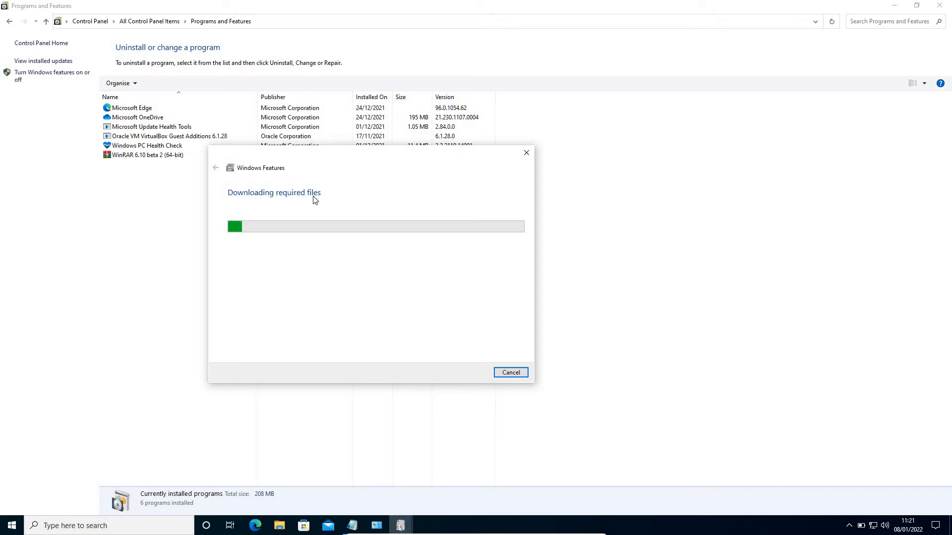
mouse_move(238, 240)
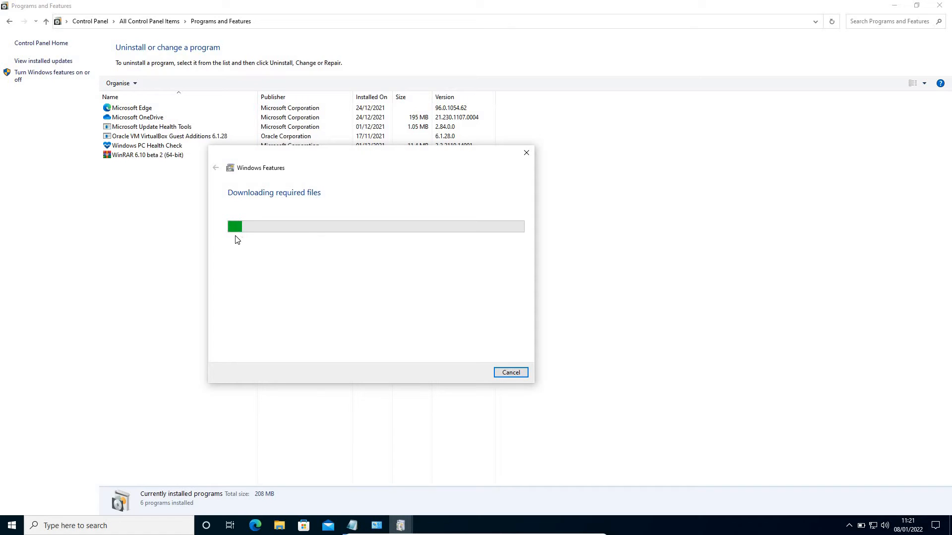
mouse_move(357, 256)
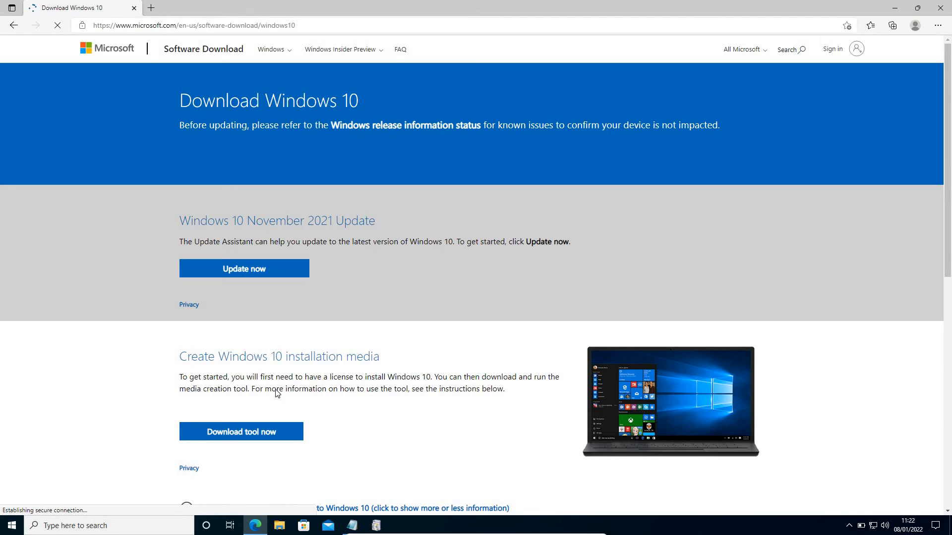
Step: Download MediaCreationTool21H2.exe, allow it through UAC and launch Windows 10 Setup
scroll(down, 3)
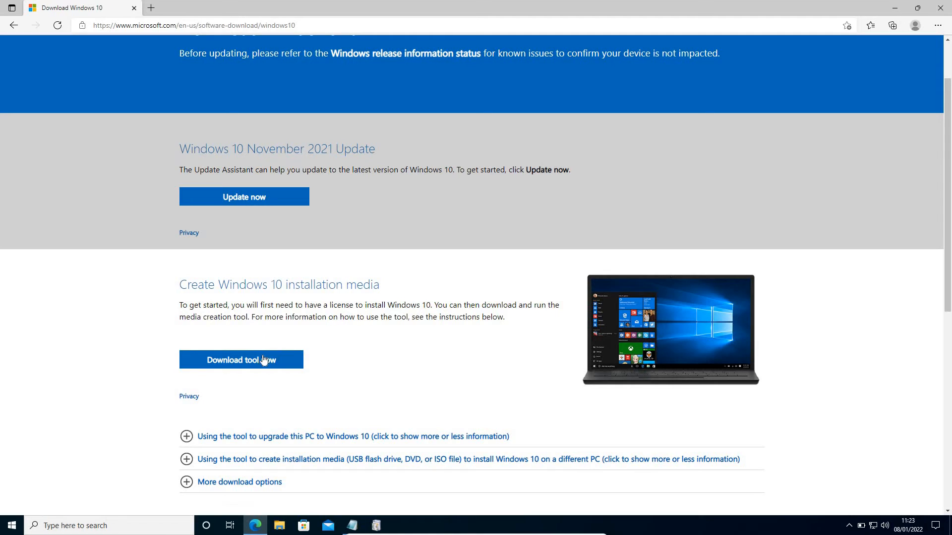
mouse_move(269, 365)
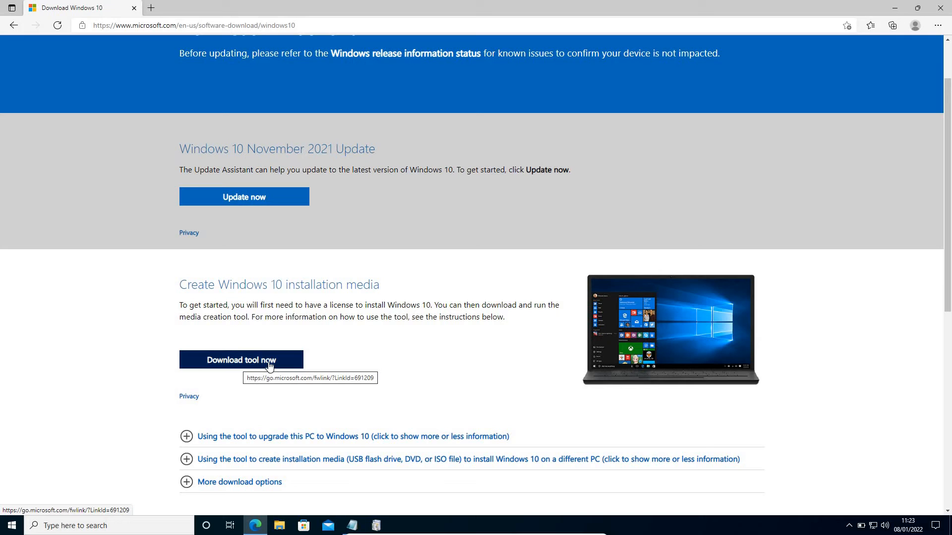
mouse_move(293, 362)
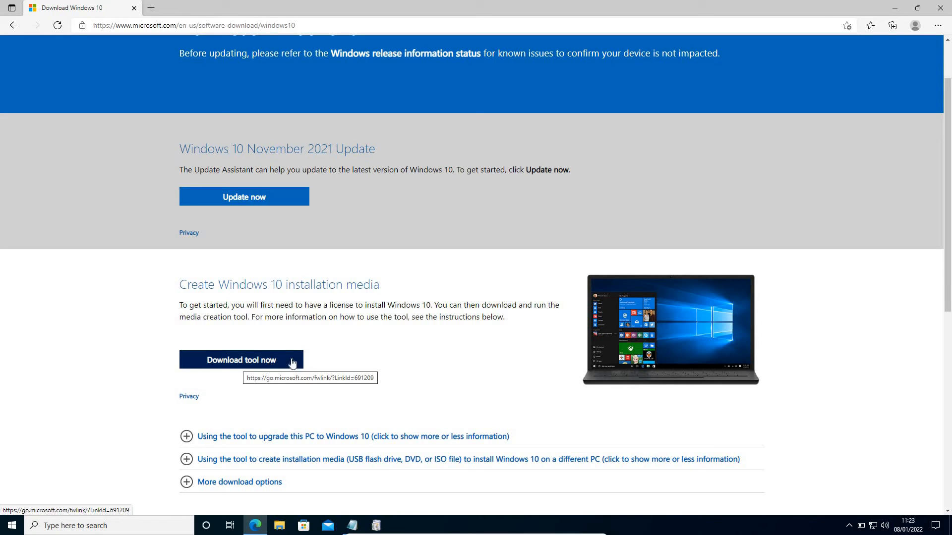
click(241, 360)
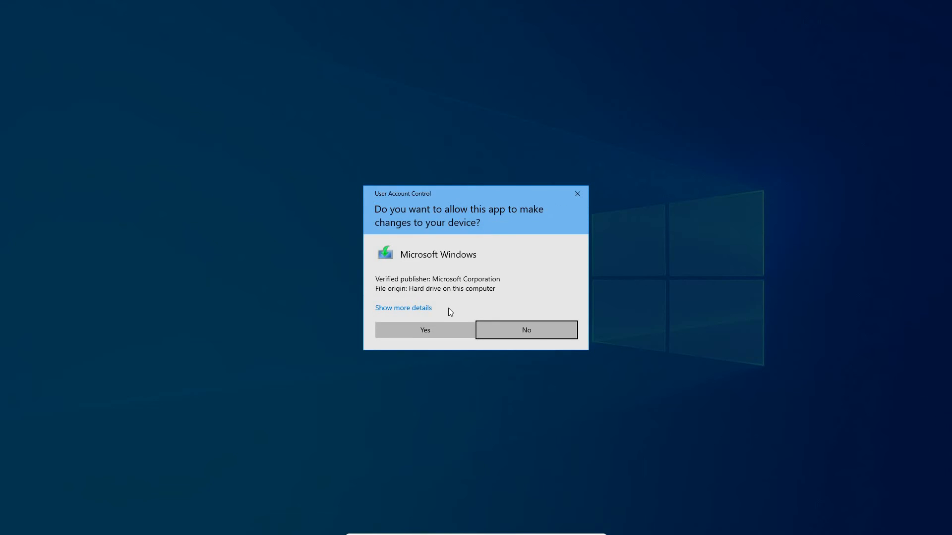
click(425, 330)
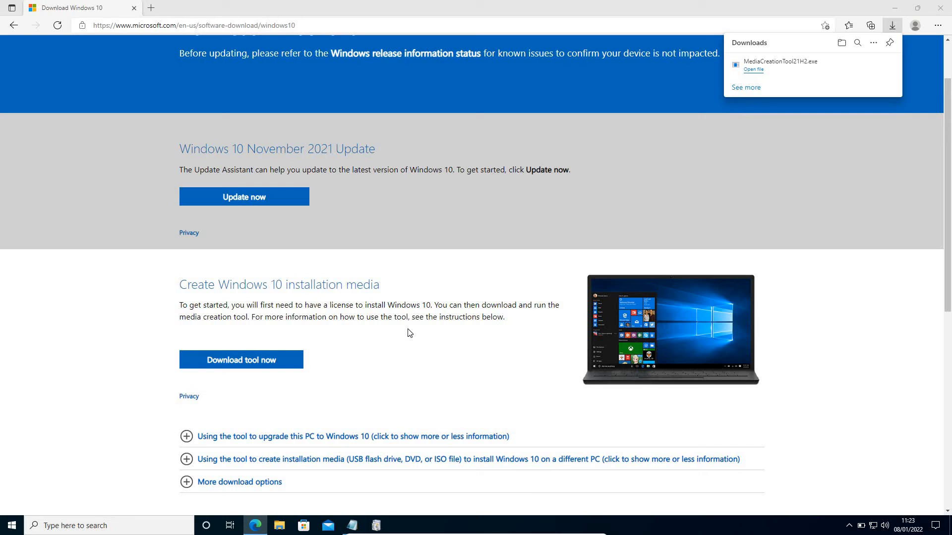
click(753, 69)
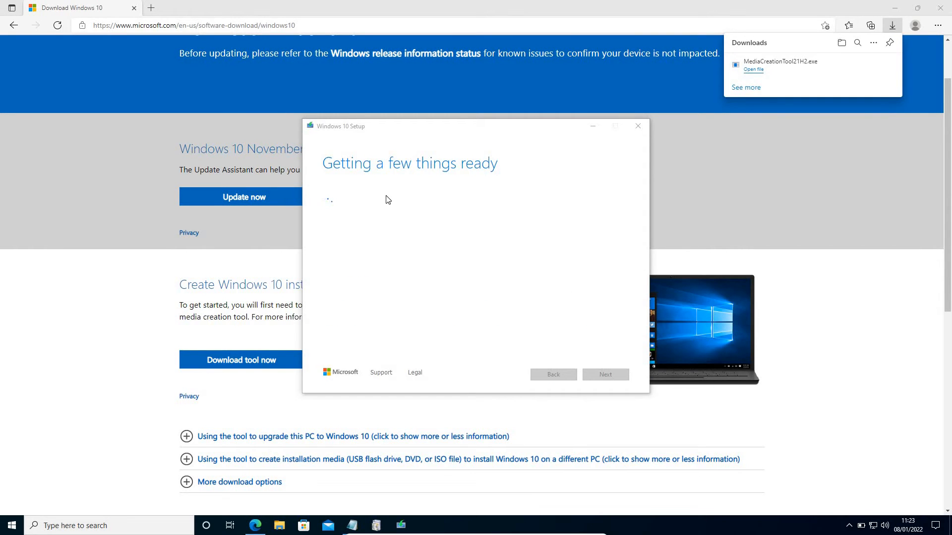
mouse_move(399, 187)
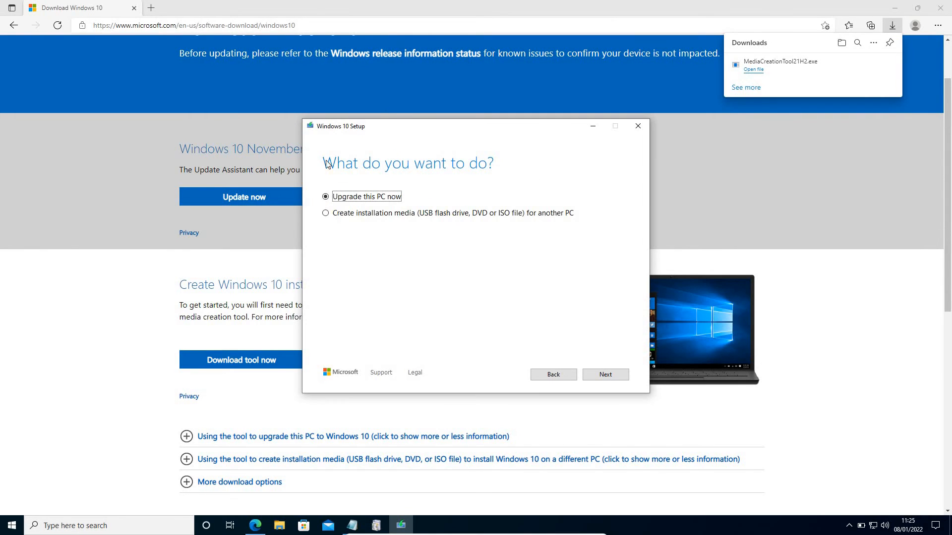
mouse_move(372, 213)
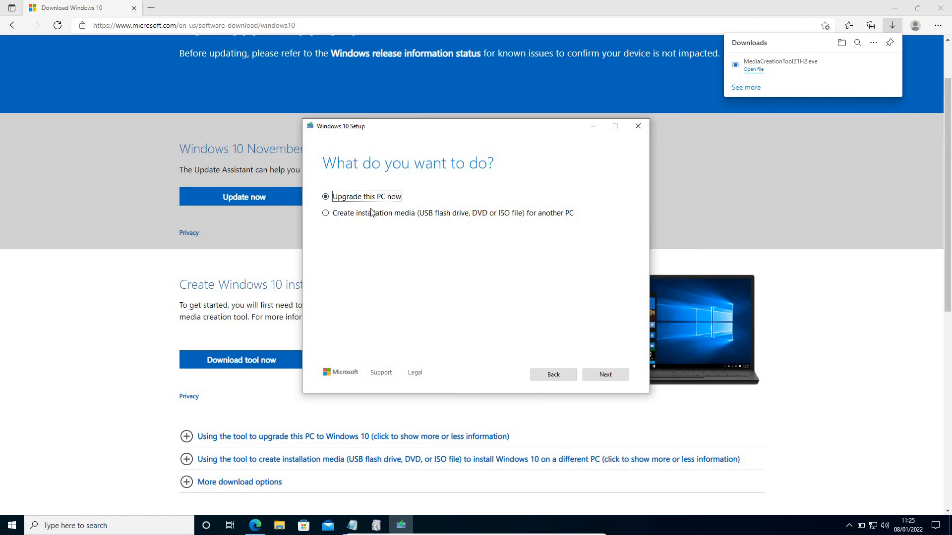
mouse_move(426, 230)
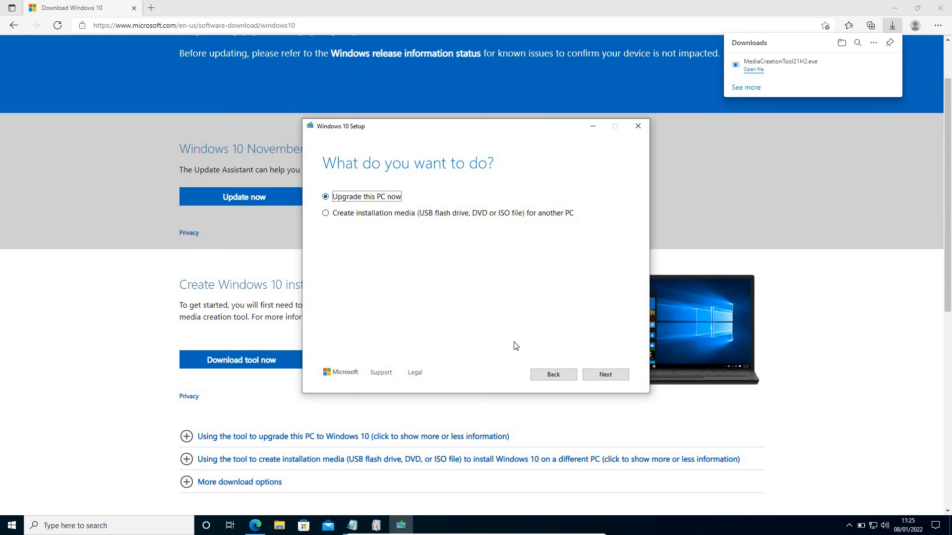
Step: Continue with 'Upgrade this PC now' so Windows 10 begins downloading
click(605, 374)
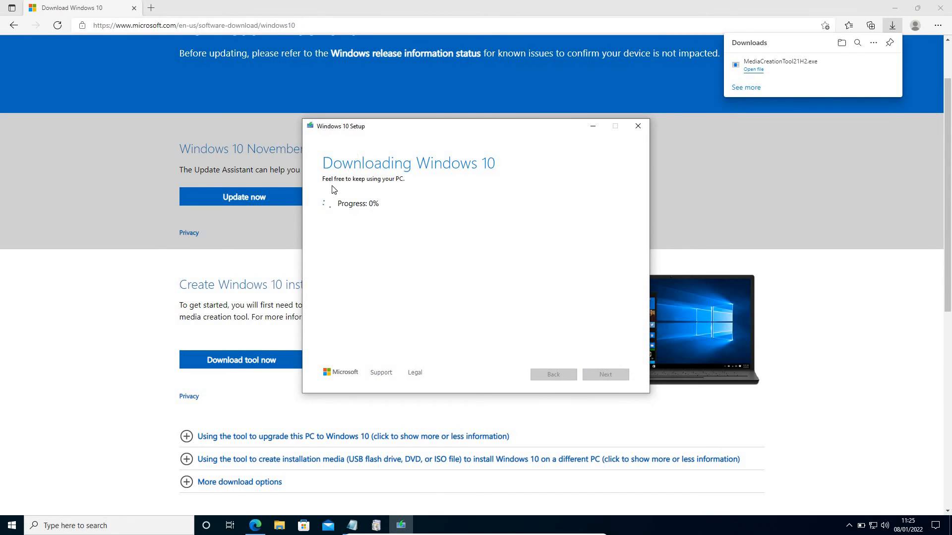
mouse_move(347, 216)
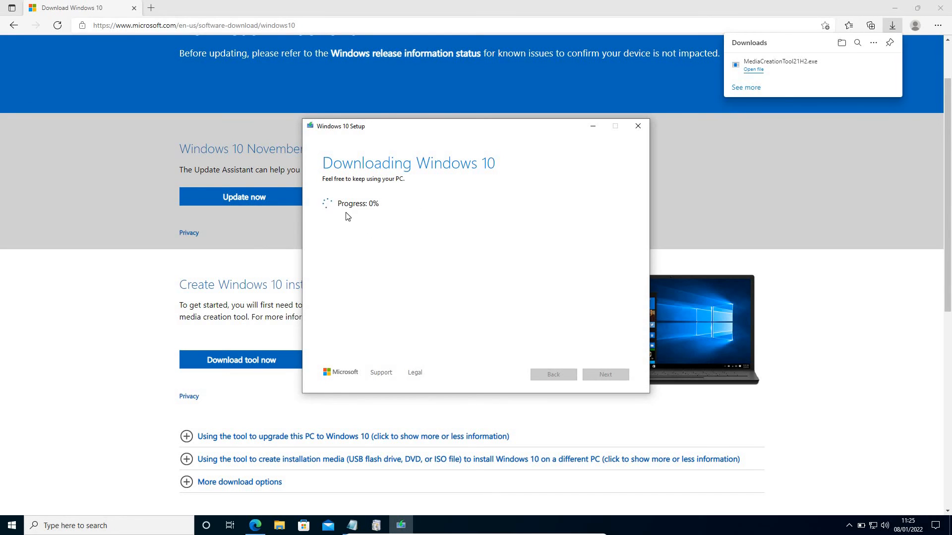
mouse_move(414, 251)
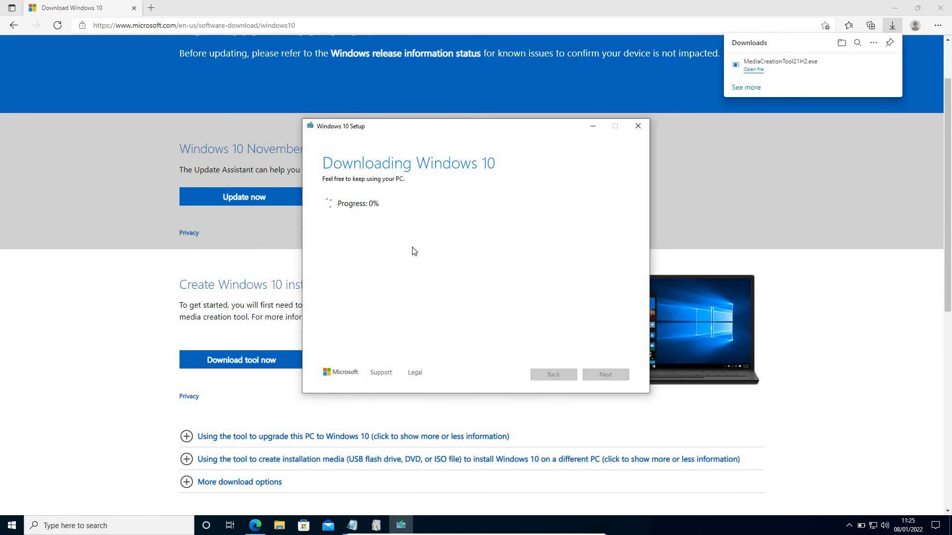